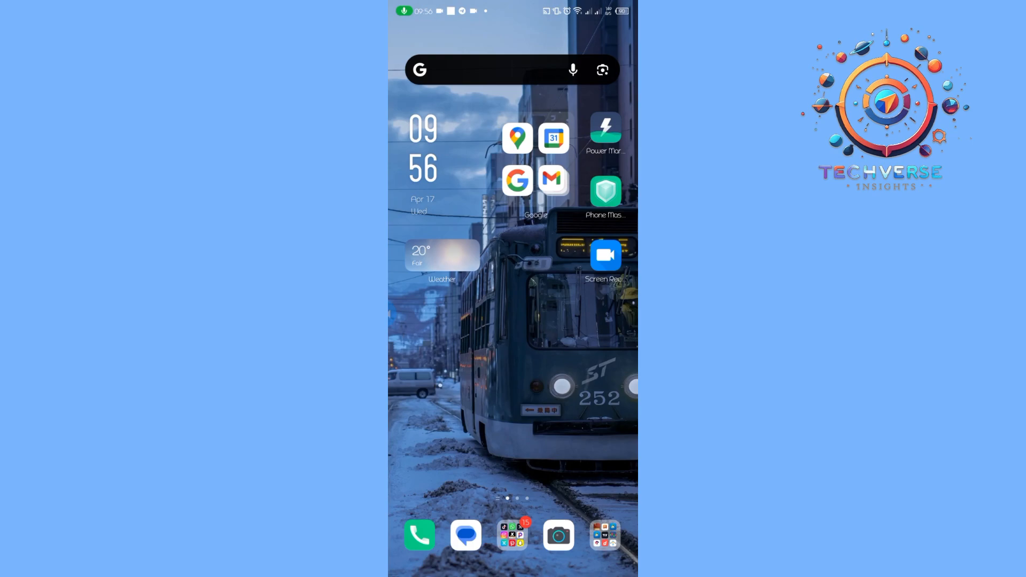
Swipe across the home screen to reach the Settings app icon
{"action": "scroll", "scroll_direction": "left", "scroll_amount": 3}
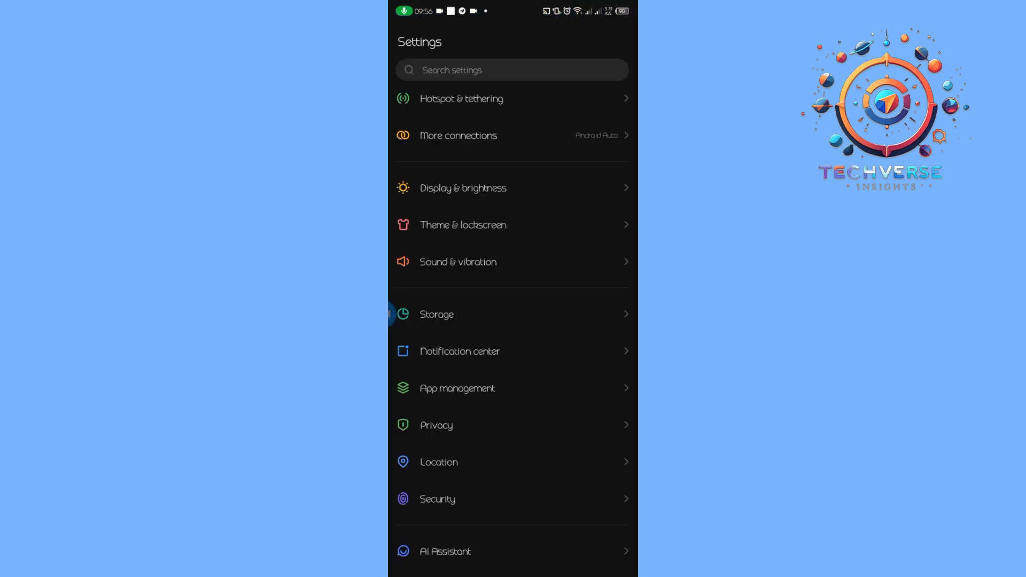
Open Messenger in App management, clear its storage, and view its permissions
{"action": "left_click", "coordinate": [457, 388]}
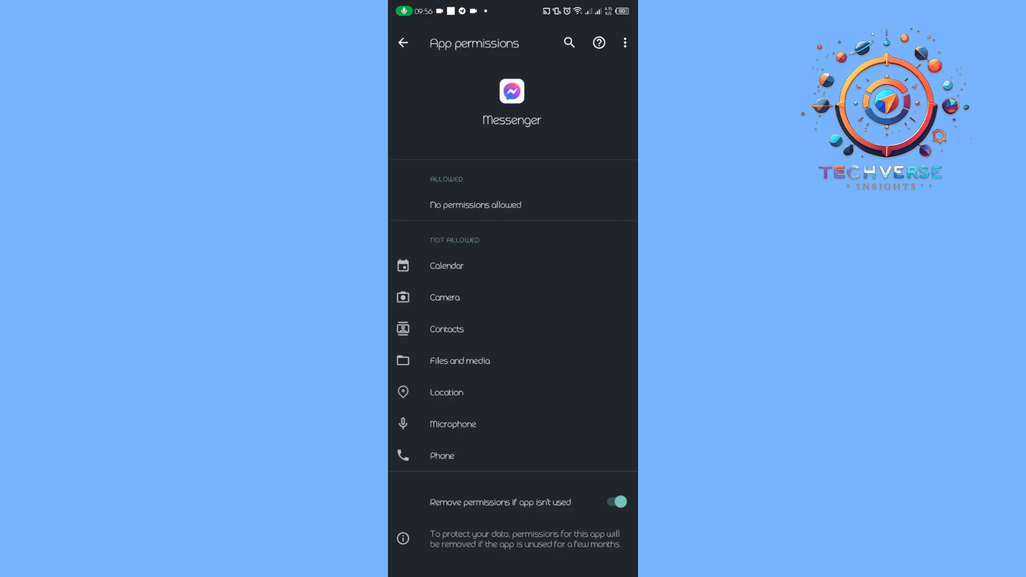
{"action": "left_click", "coordinate": [447, 266]}
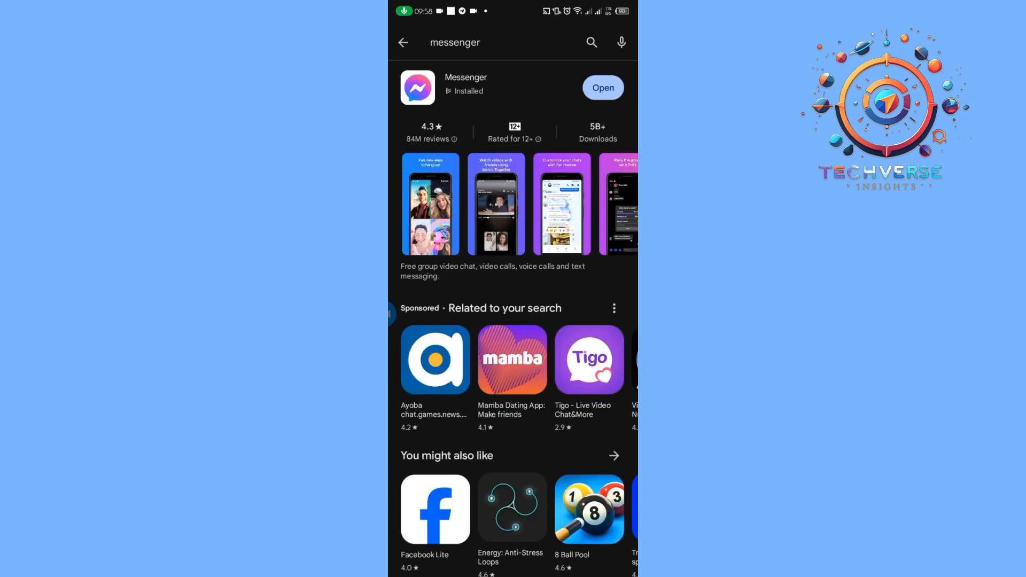
Leave the 'messenger' search results for the Play Store Apps home page
{"action": "left_click", "coordinate": [402, 42]}
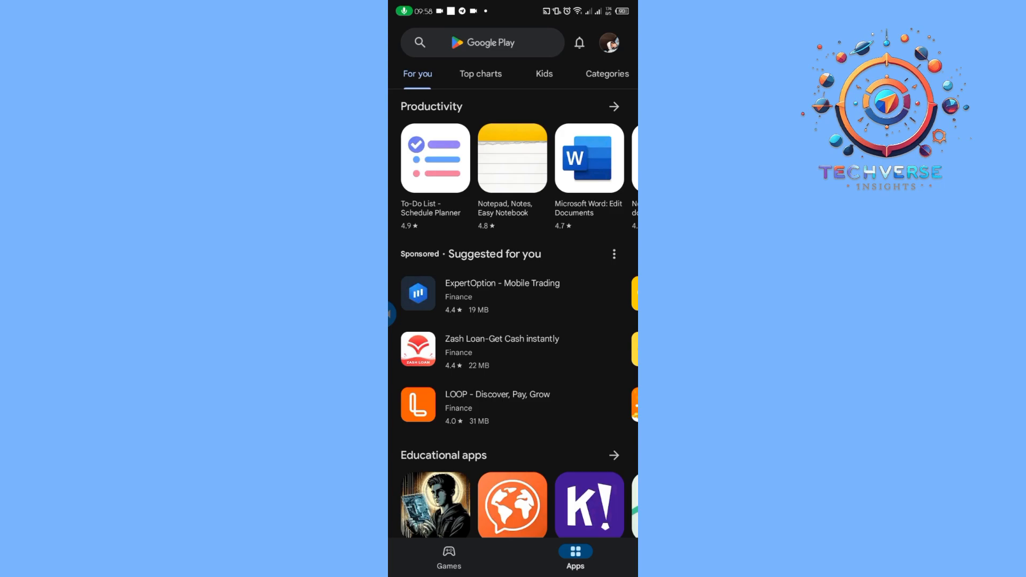